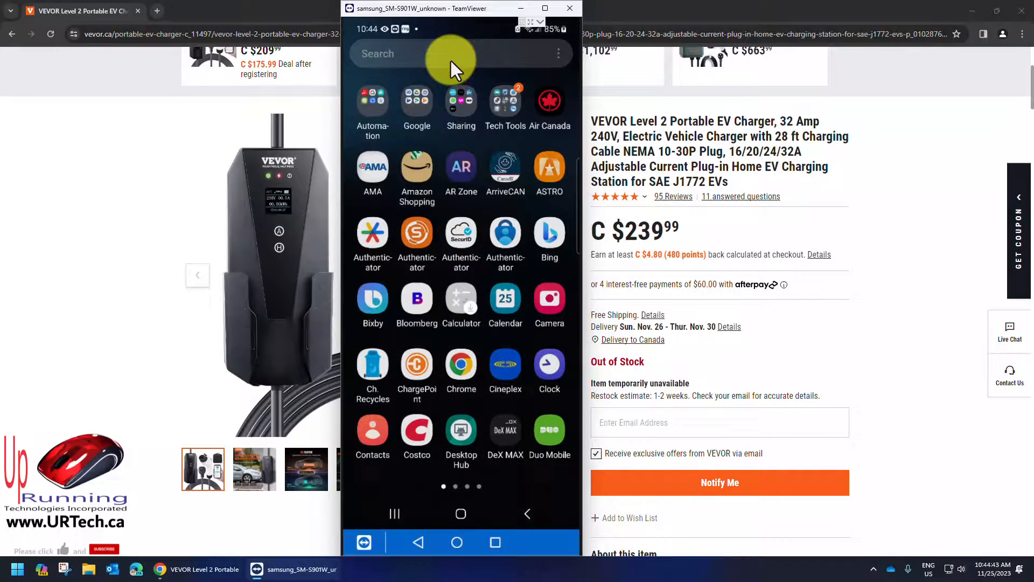
# Launch Play Store from the app drawer and search for the Globe Suite app
pyautogui.write('store')
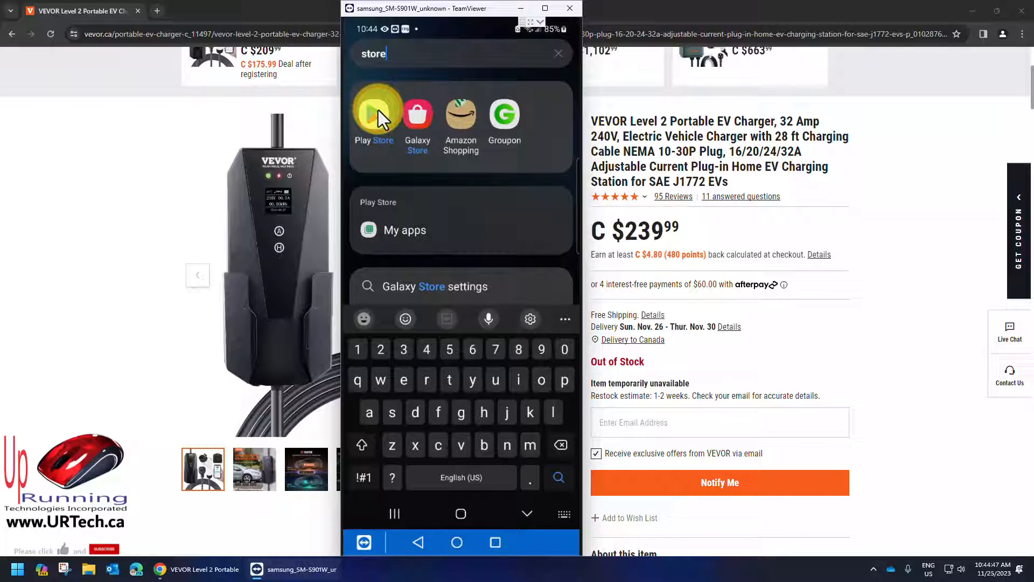
pyautogui.click(374, 112)
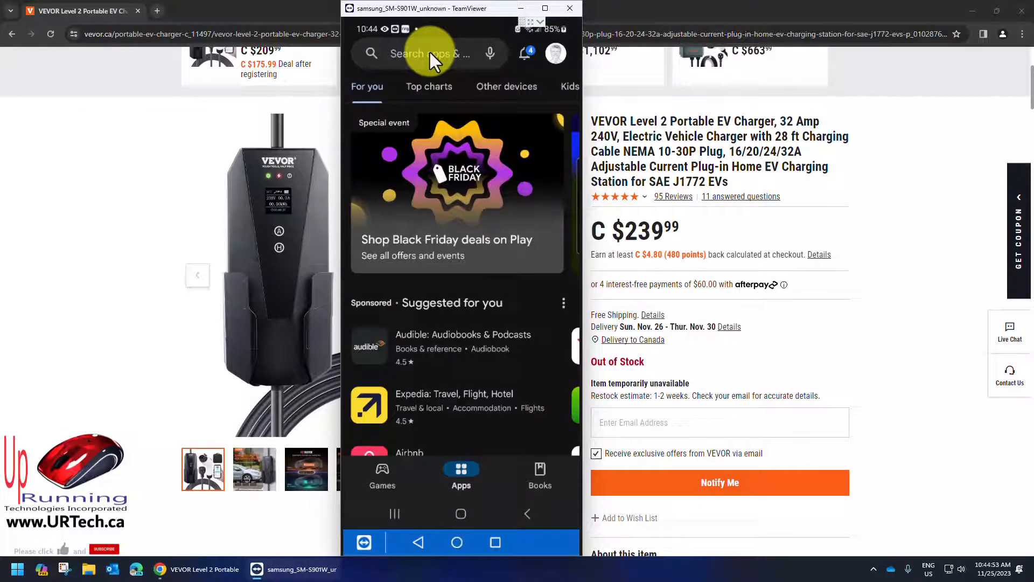
pyautogui.write('globe')
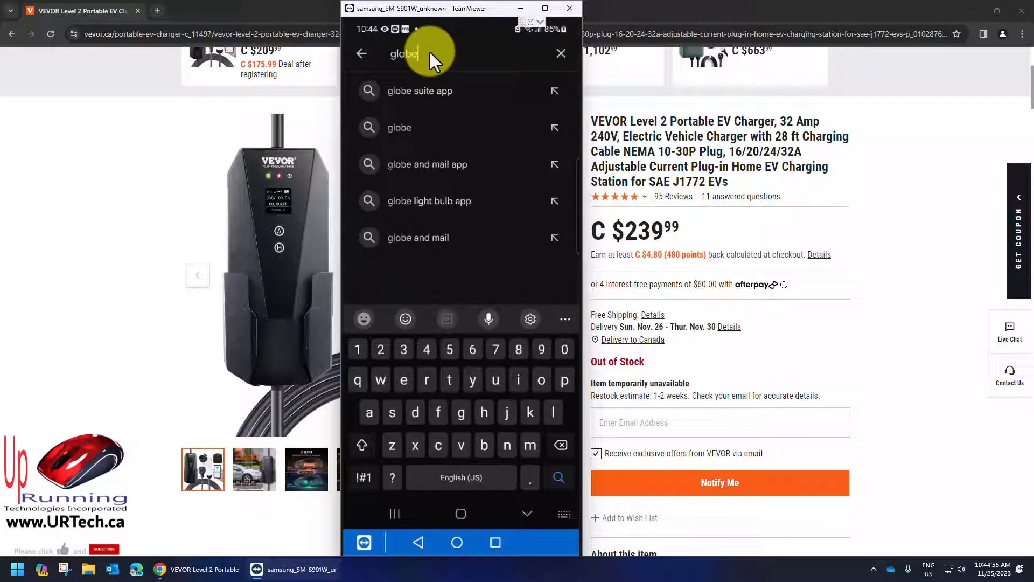
pyautogui.click(423, 91)
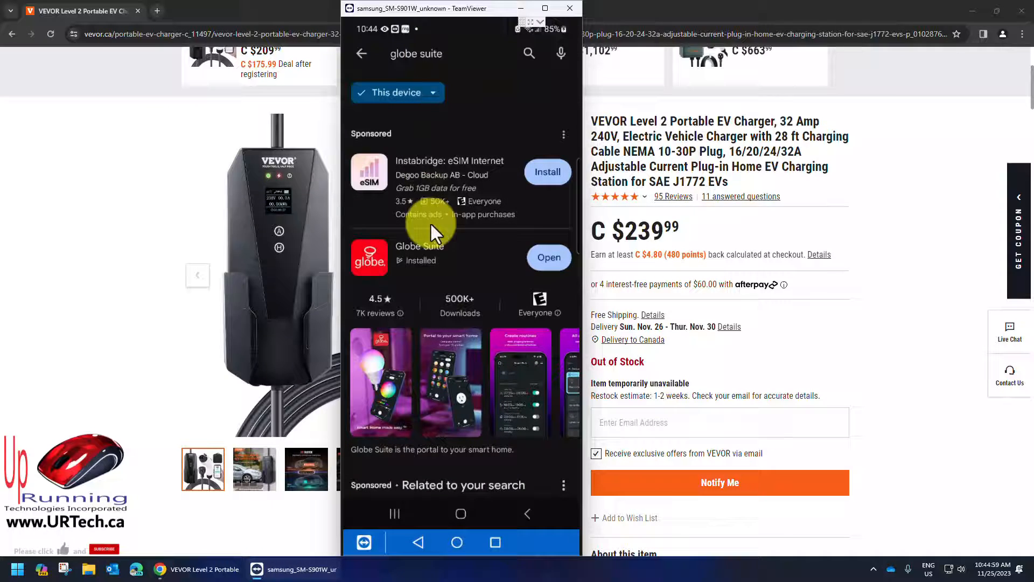
pyautogui.moveTo(574, 280)
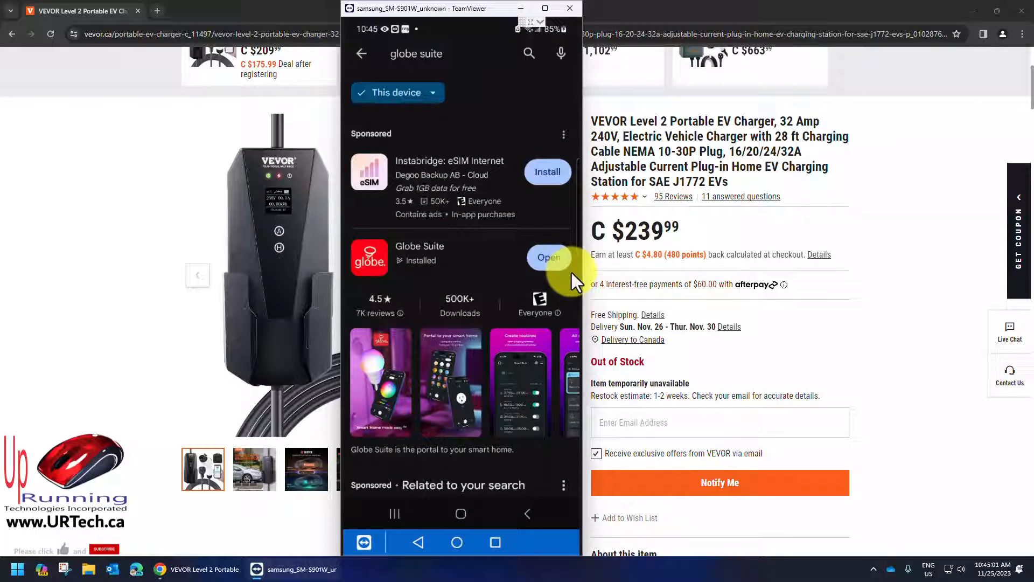
pyautogui.moveTo(550, 257)
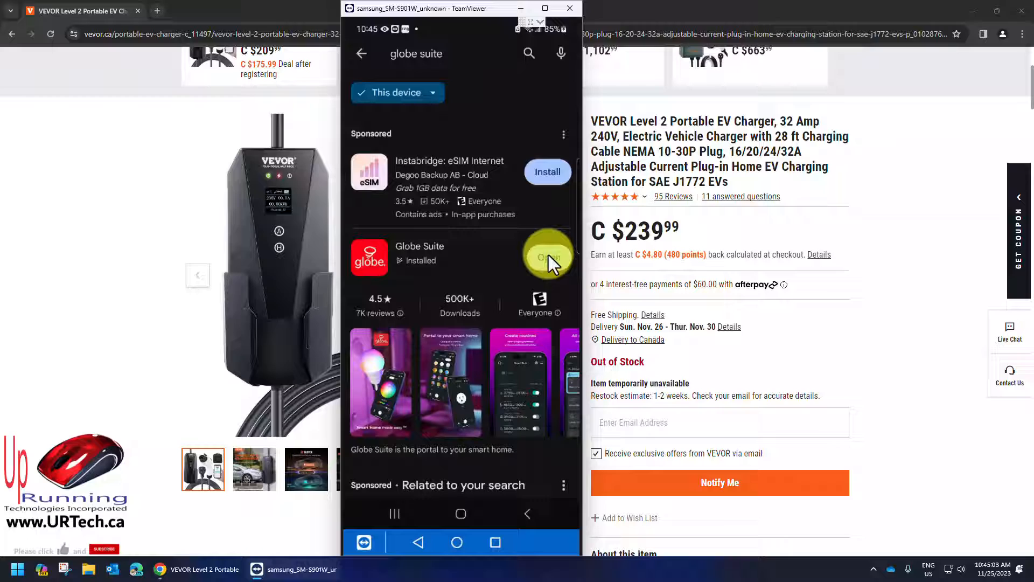
# Launch the already-installed Globe Suite app from its Play Store listing
pyautogui.click(548, 256)
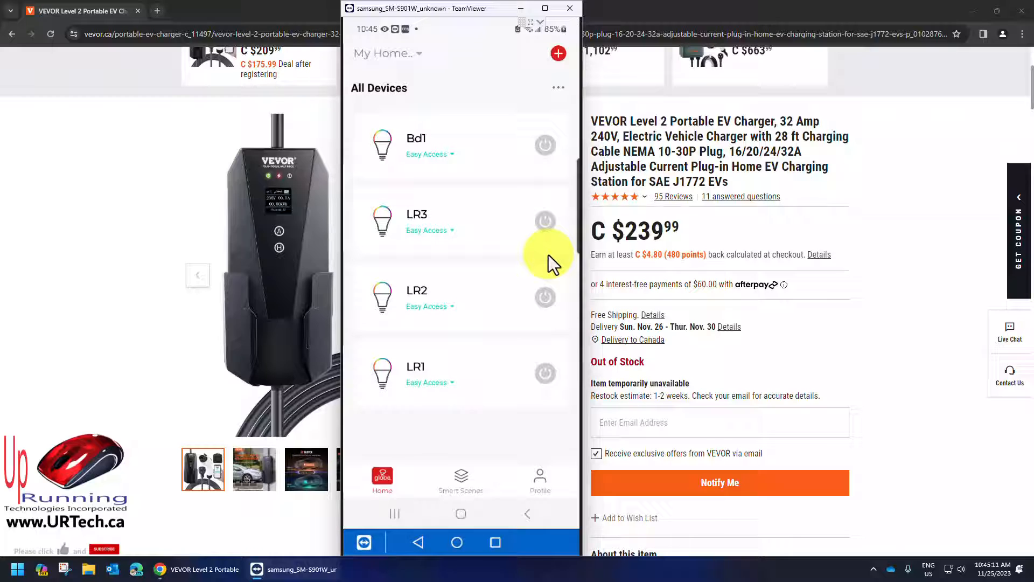
pyautogui.moveTo(442, 241)
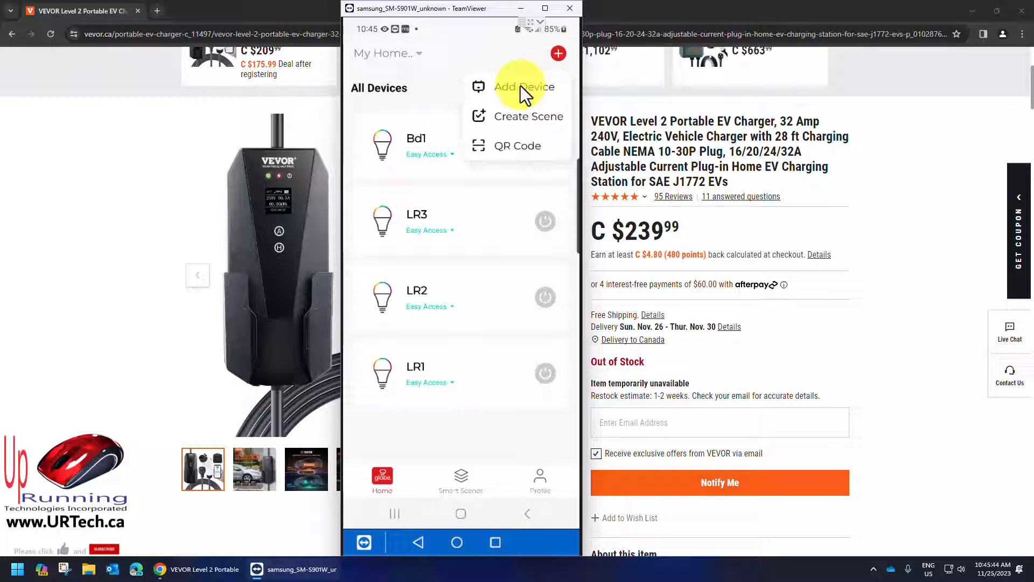
# Choose Add Device to start searching for devices in pairing mode
pyautogui.click(521, 87)
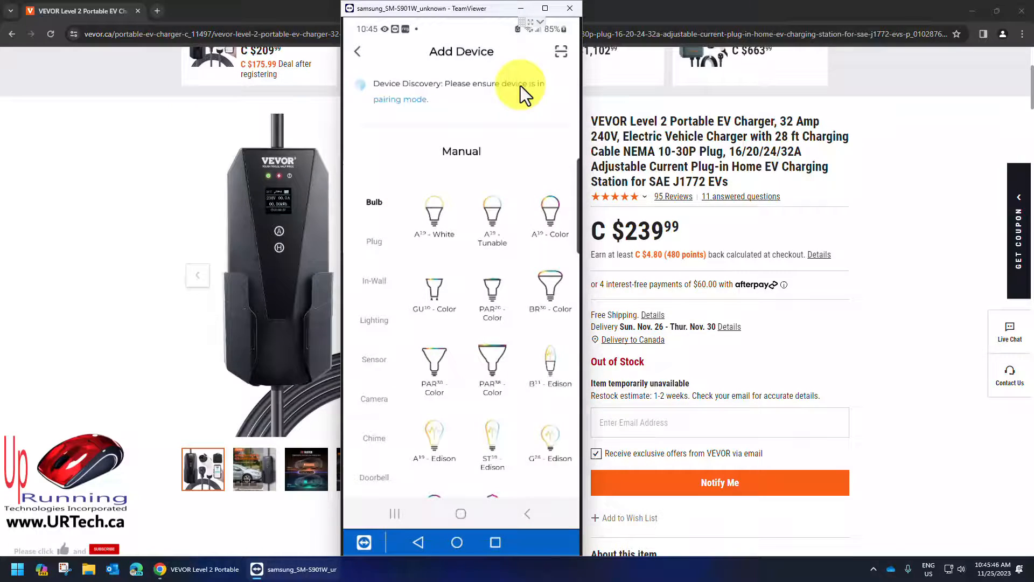
pyautogui.moveTo(382, 112)
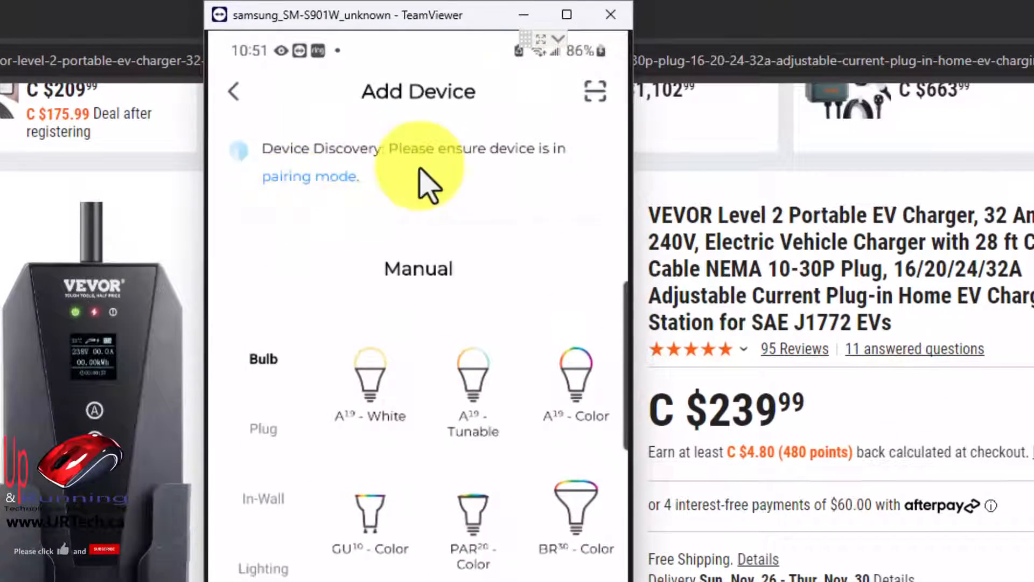
pyautogui.moveTo(423, 211)
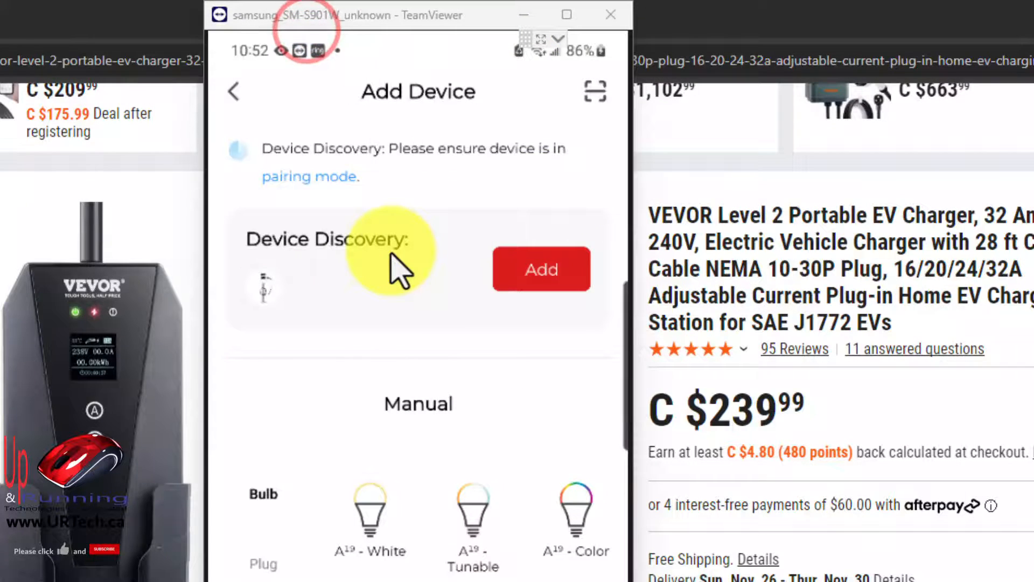
pyautogui.moveTo(429, 99)
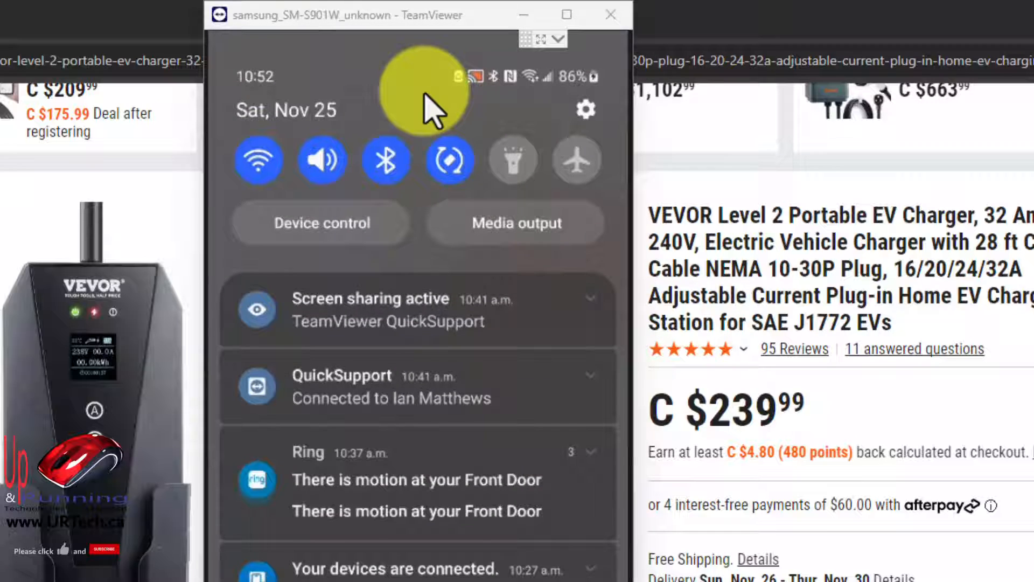
# Connect the phone to the Commodore-2.4G Wi-Fi and return to Add Device
pyautogui.click(258, 159)
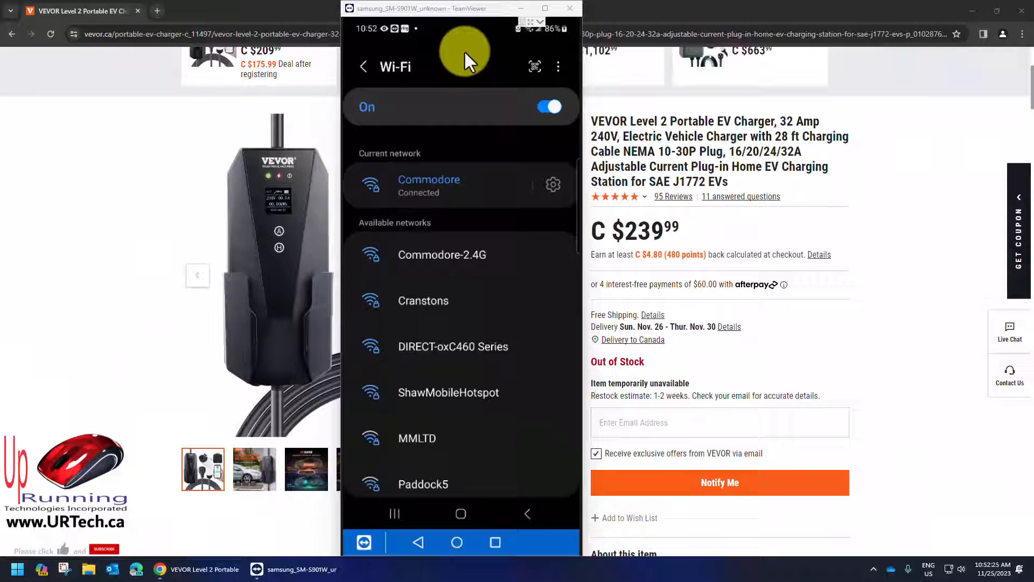
pyautogui.click(441, 255)
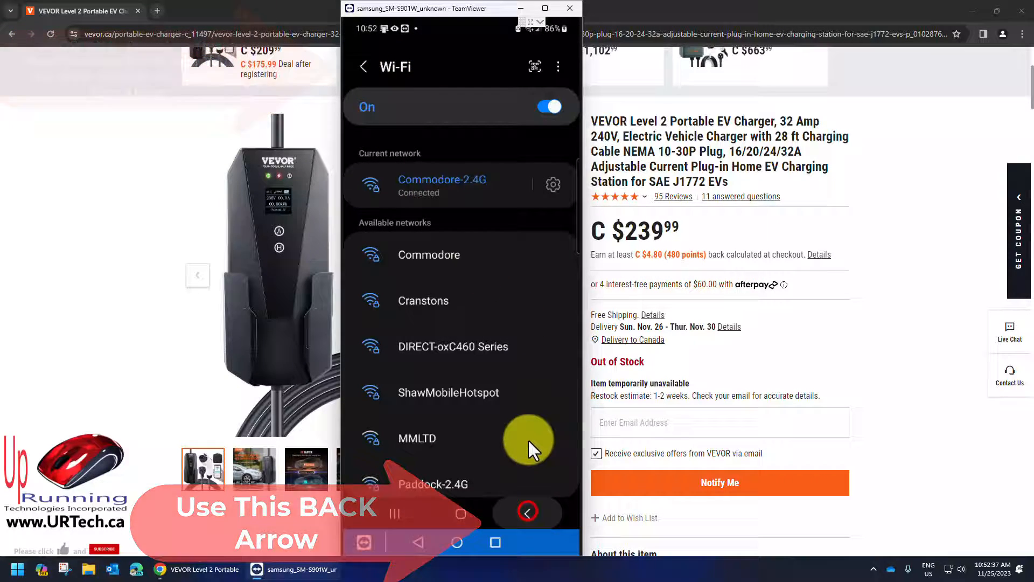
pyautogui.click(527, 511)
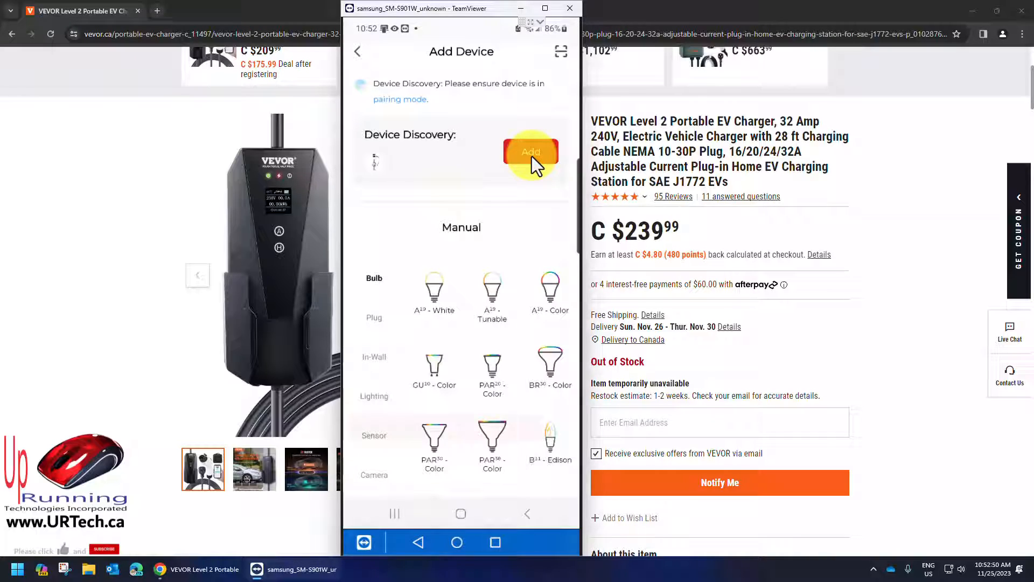
# Add the discovered charger and confirm the Commodore-2.4G Wi-Fi credentials to pair EV_240V_US
pyautogui.click(531, 152)
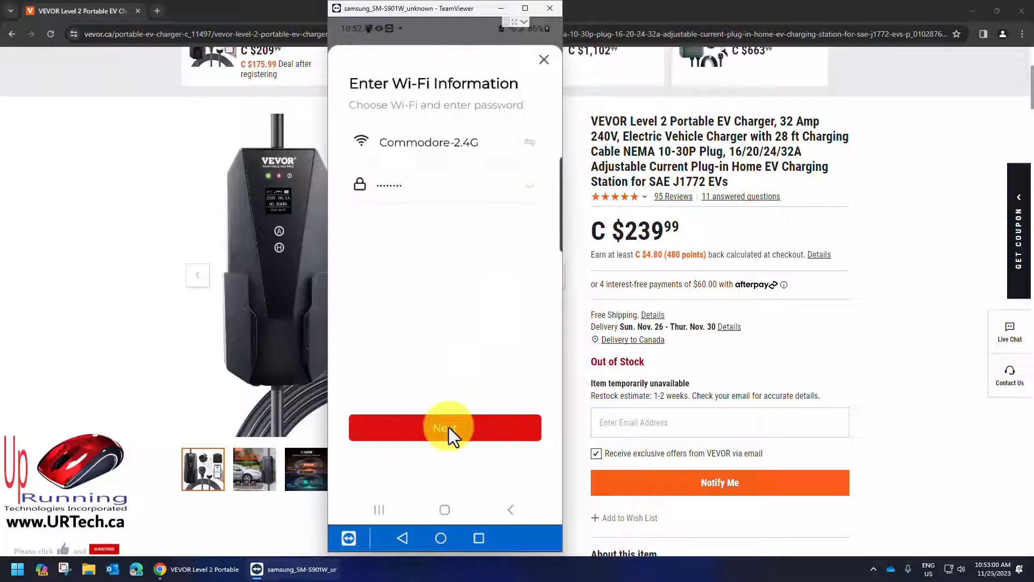
pyautogui.click(444, 427)
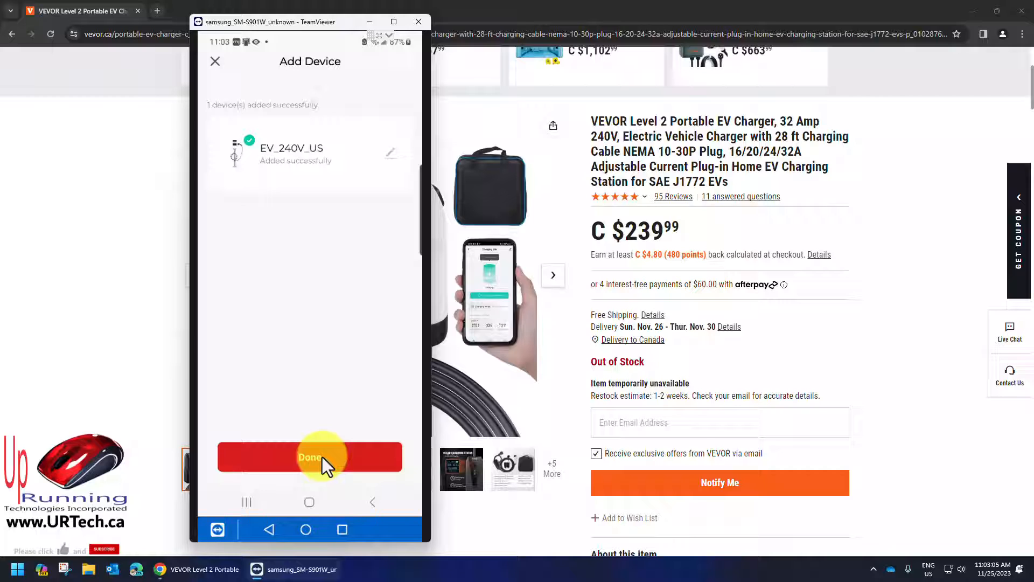
# Finish setup and dismiss the charge record export prompt to see the Charging record
pyautogui.click(310, 456)
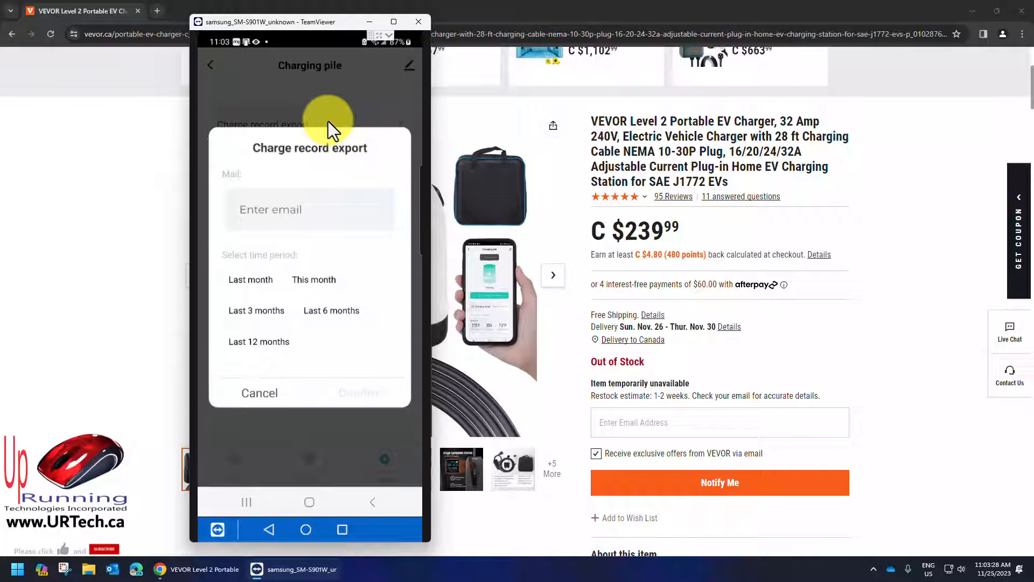
pyautogui.moveTo(270, 218)
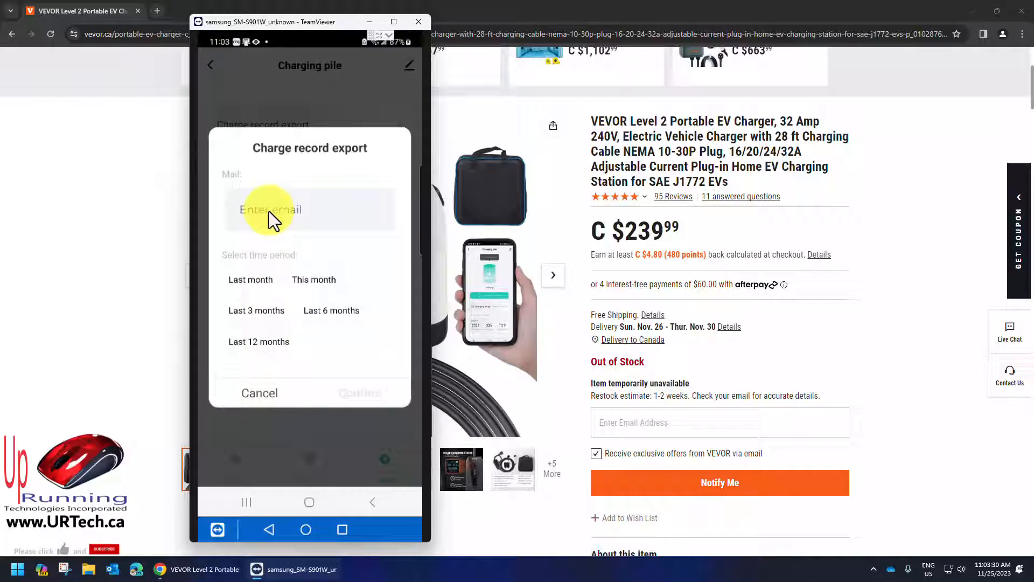
pyautogui.click(259, 393)
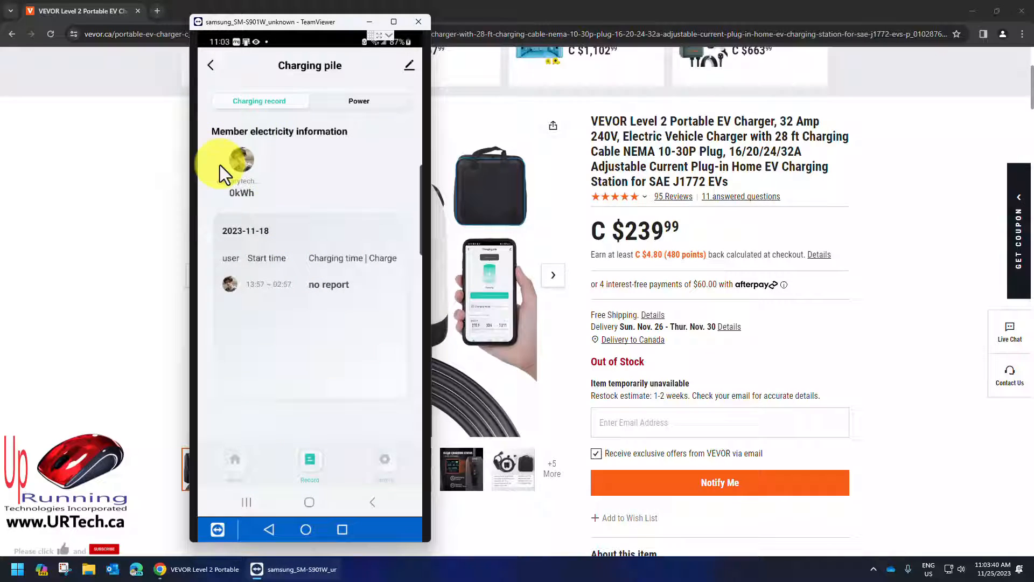
pyautogui.moveTo(296, 163)
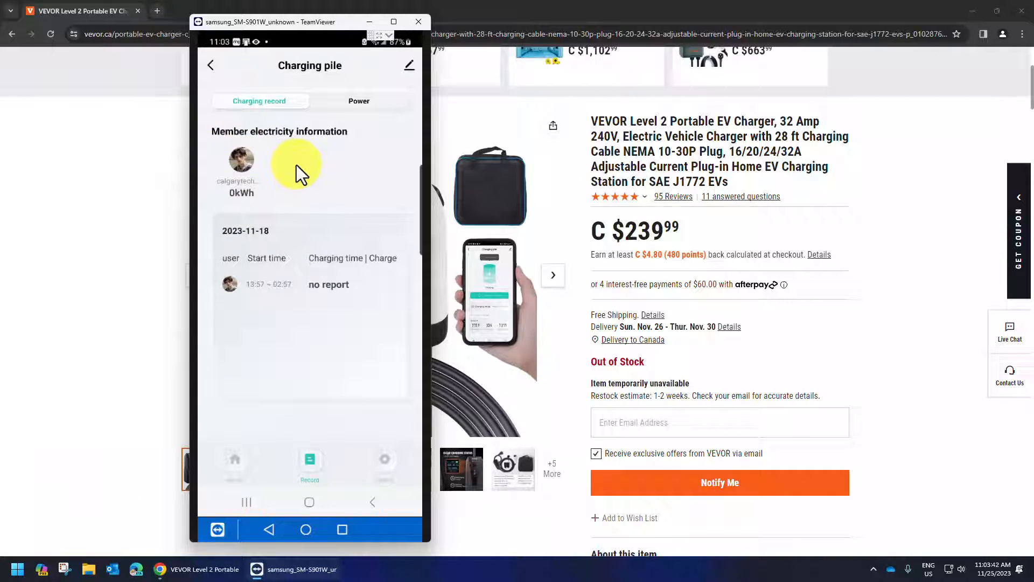
# View the Power tab's daily 0 kWh figure, then live readings of 250.7 V, 0 A
pyautogui.click(359, 101)
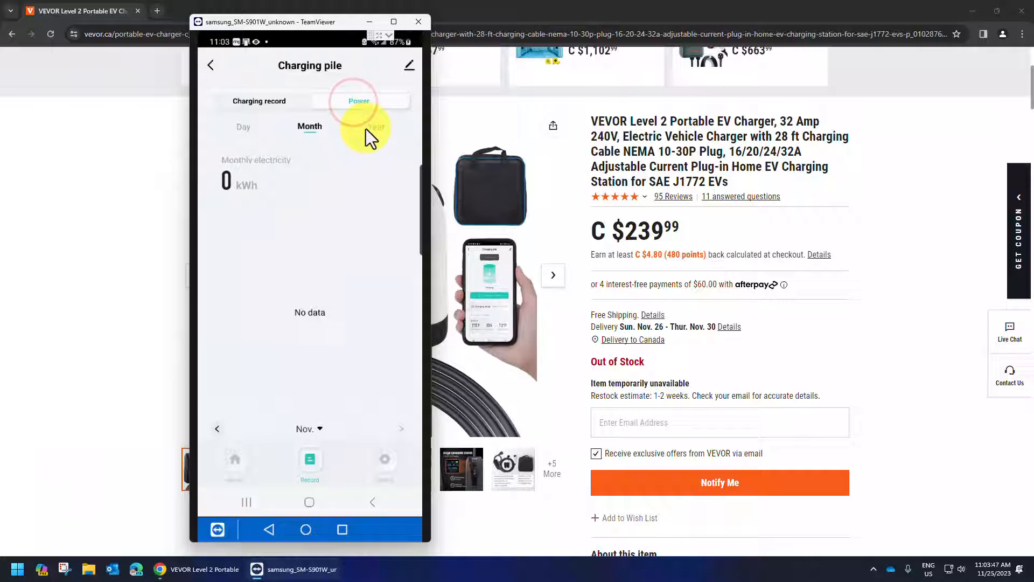
pyautogui.click(242, 126)
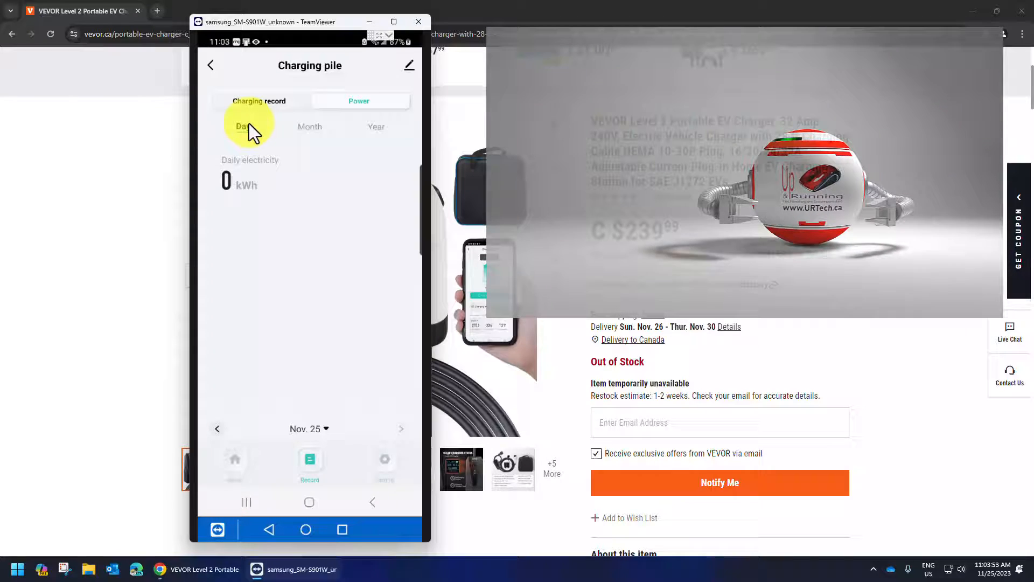
pyautogui.click(243, 127)
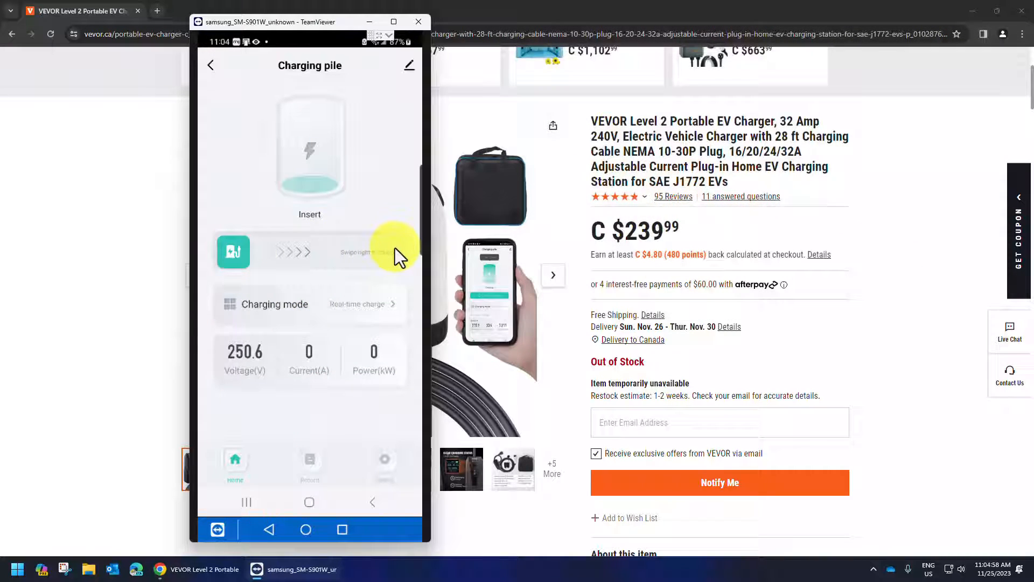
pyautogui.click(485, 297)
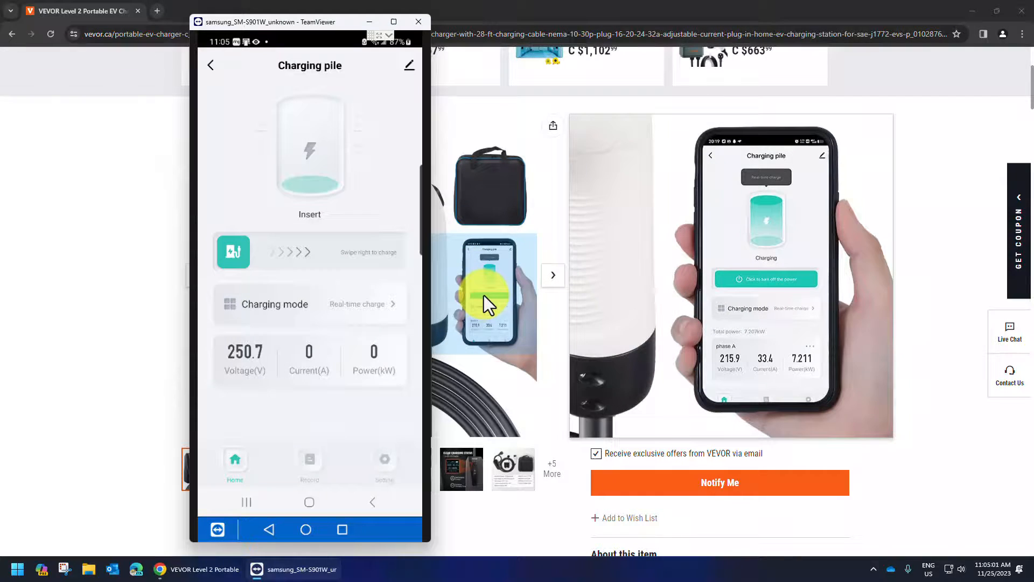